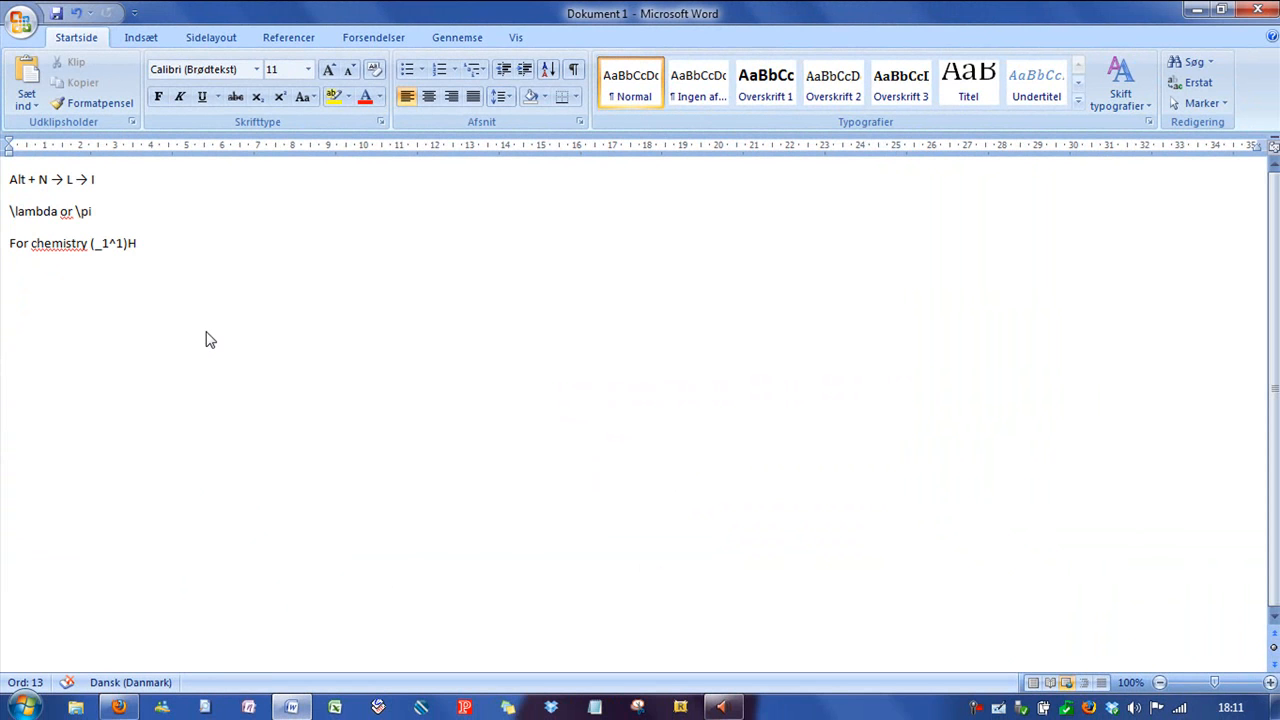
# Insert an equation and enter λ, π and α using \lambda and \alfa codes
pyautogui.click(1127, 75)
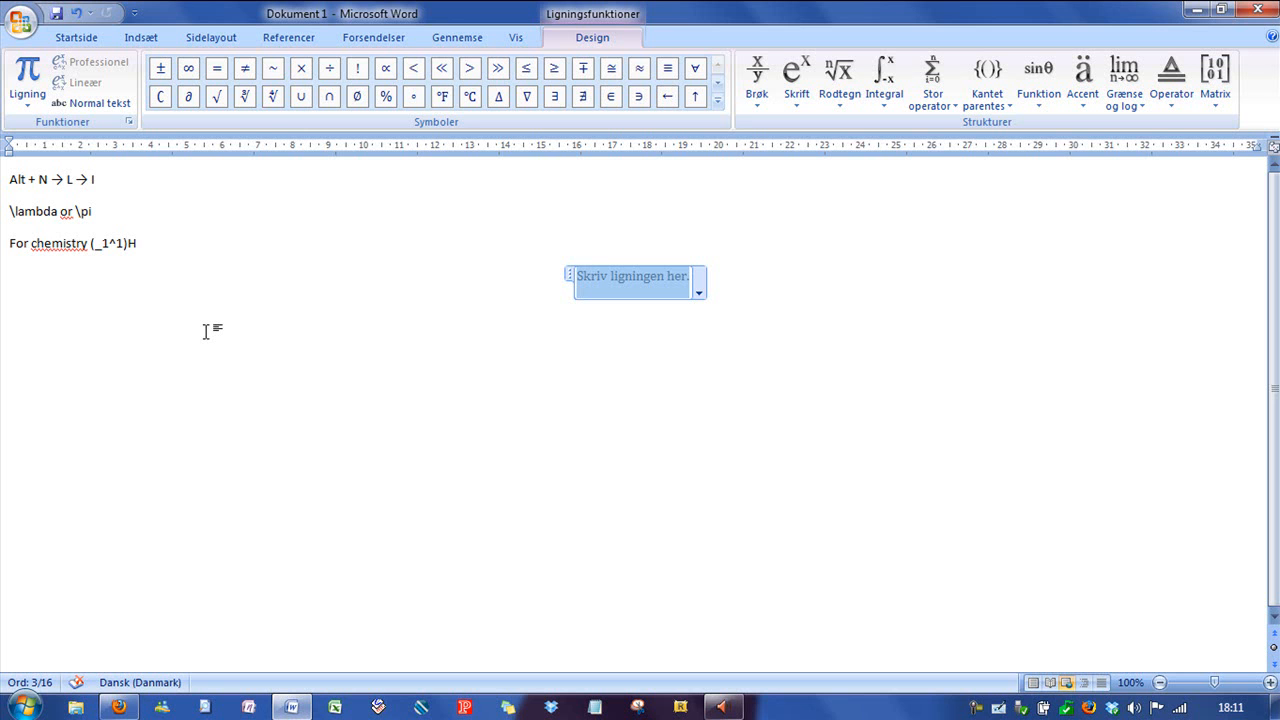
pyautogui.write('\\lamb')
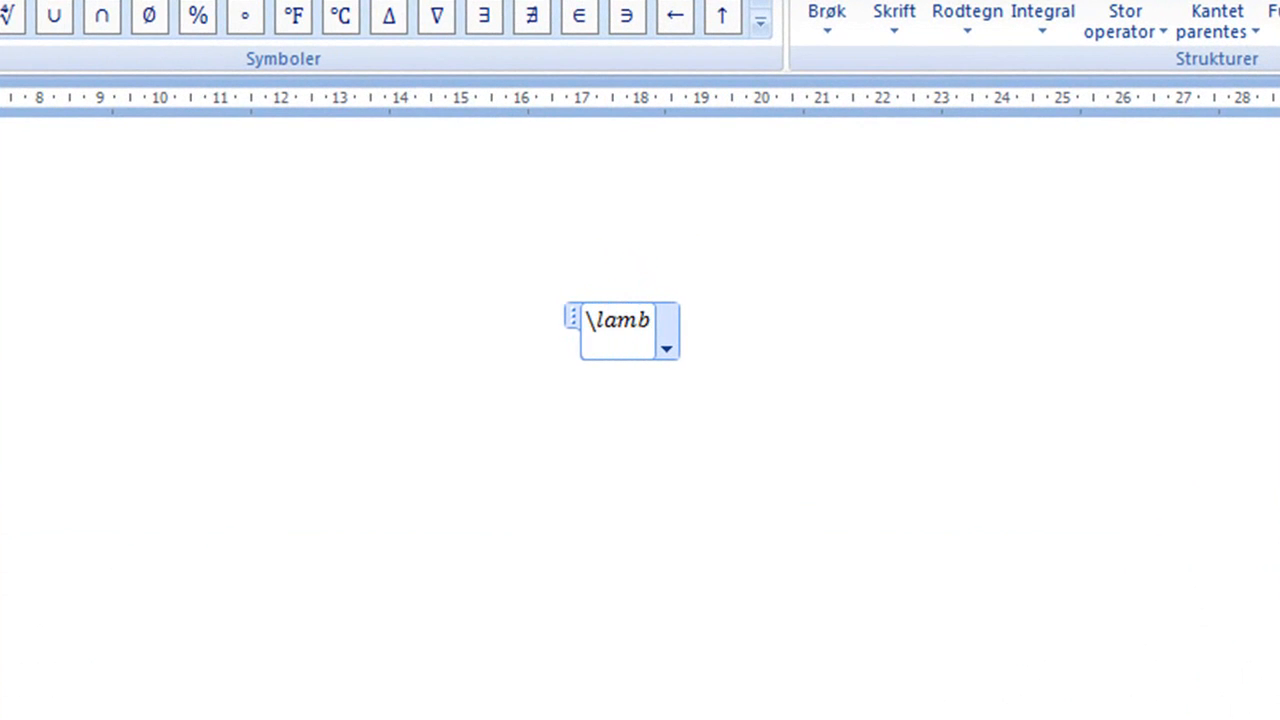
pyautogui.press('space')
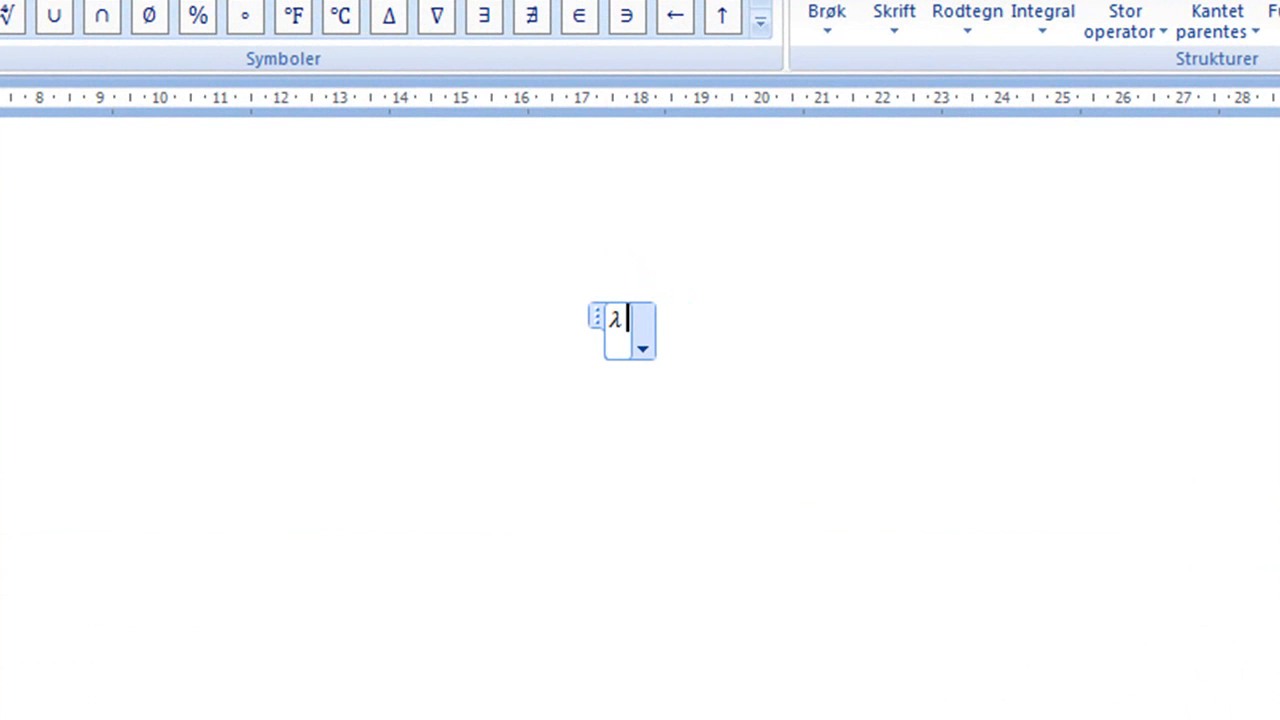
pyautogui.write('π')
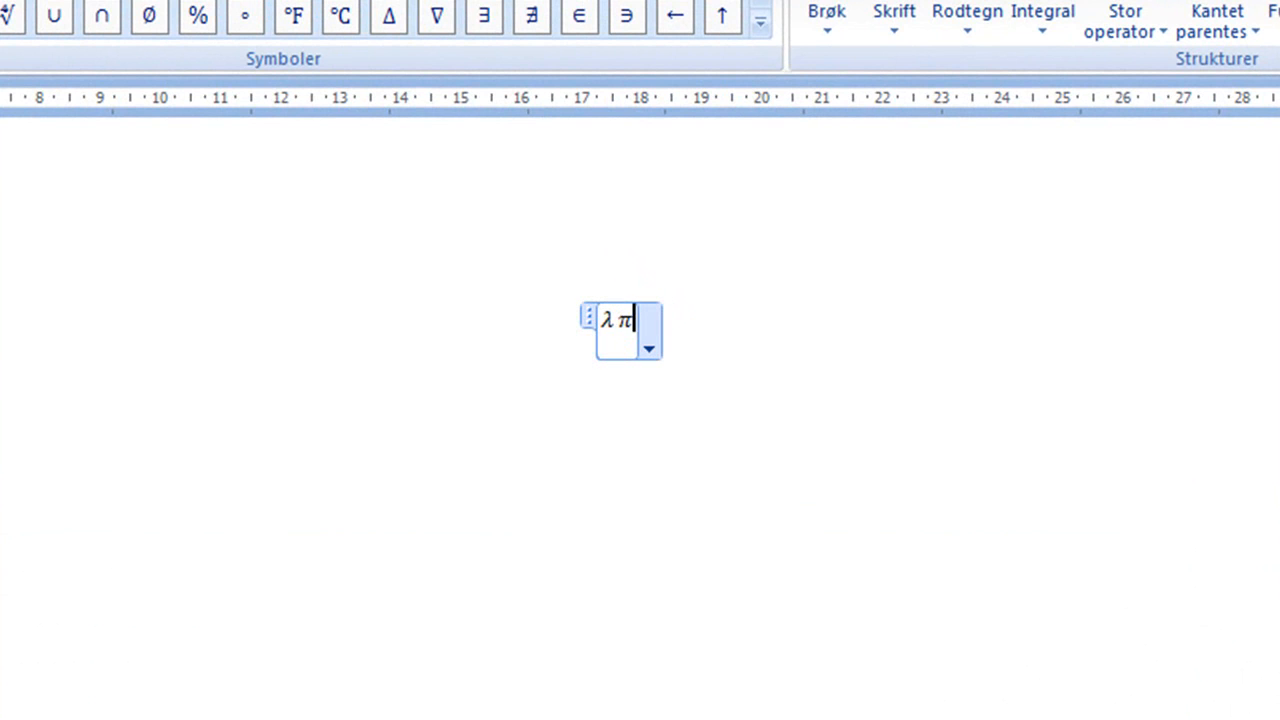
pyautogui.write('\\alfa')
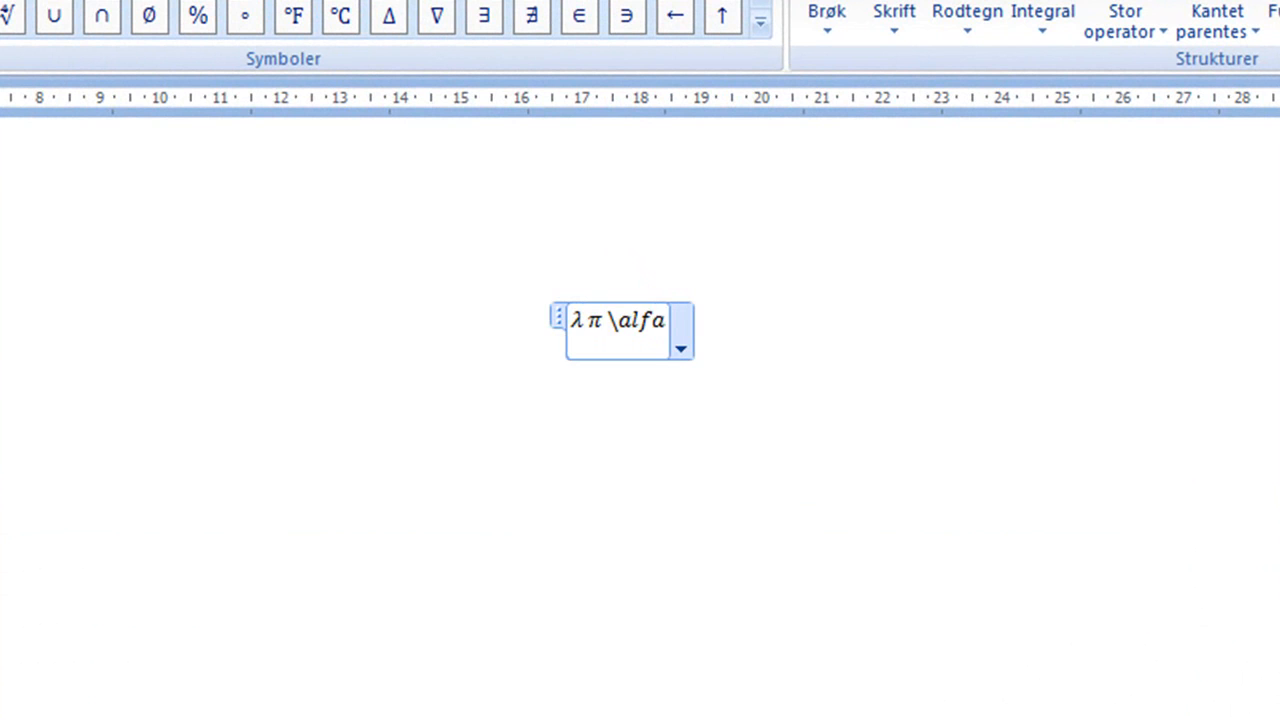
pyautogui.press('space')
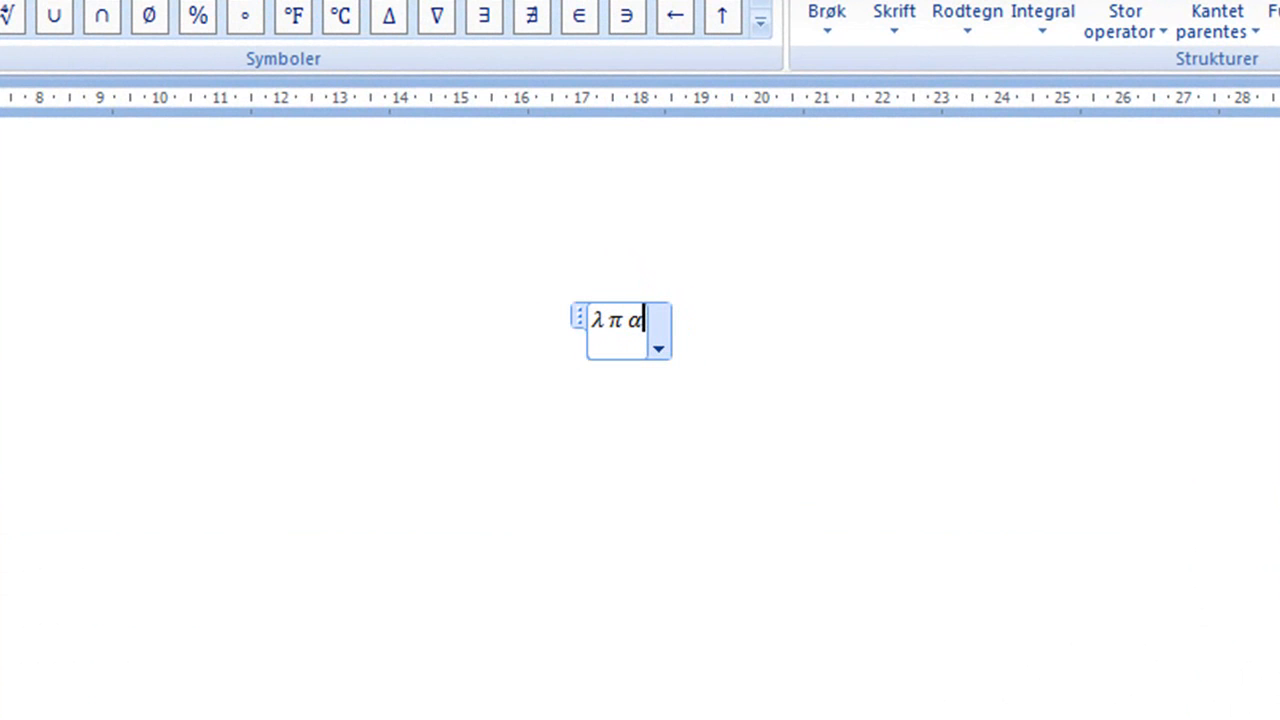
pyautogui.moveTo(729, 304)
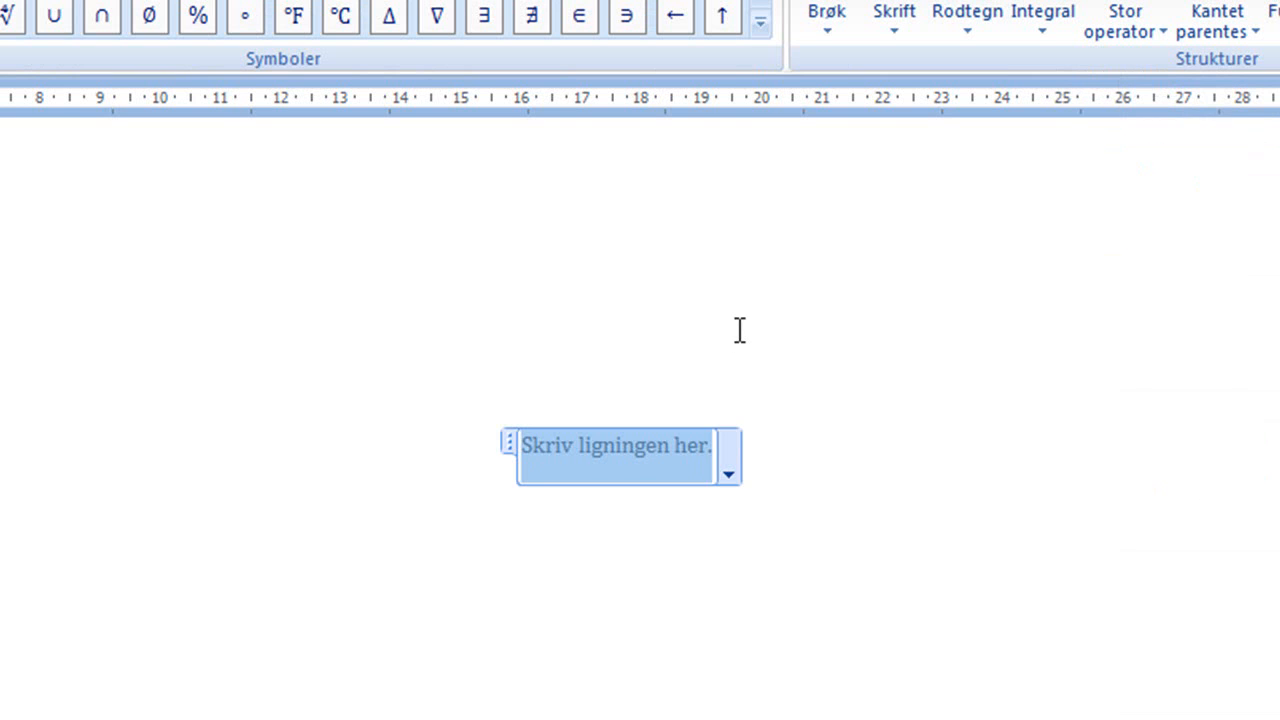
# Type (_2^1)He to build helium notation with 2 below and 1 above
pyautogui.write('(_2')
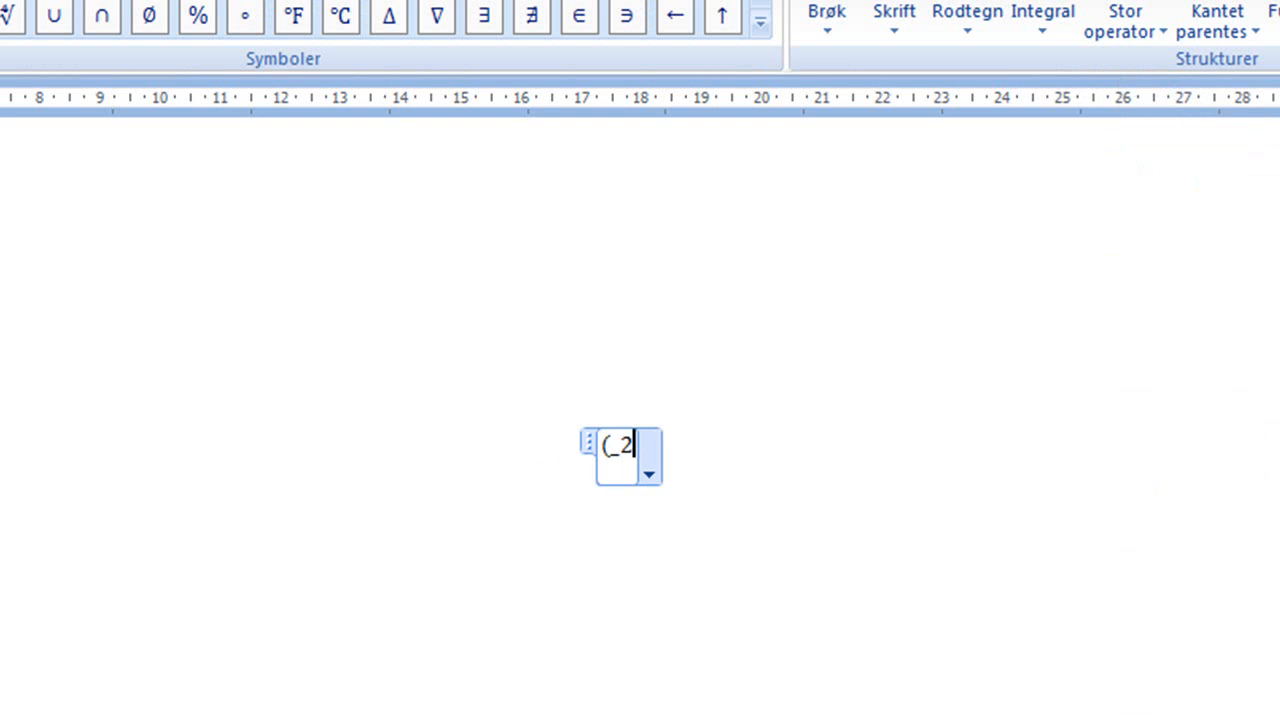
pyautogui.write('^1)')
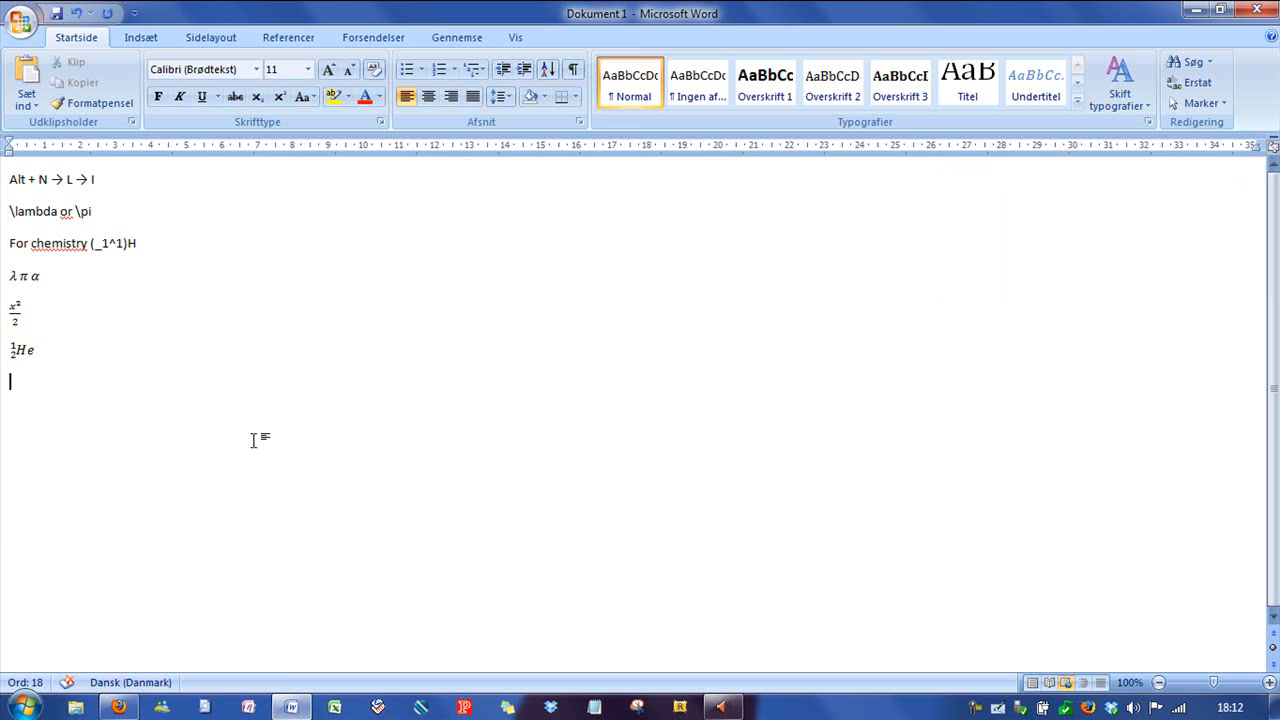
# Launch Math Input Panel from the Start menu over the Word document
pyautogui.click(17, 707)
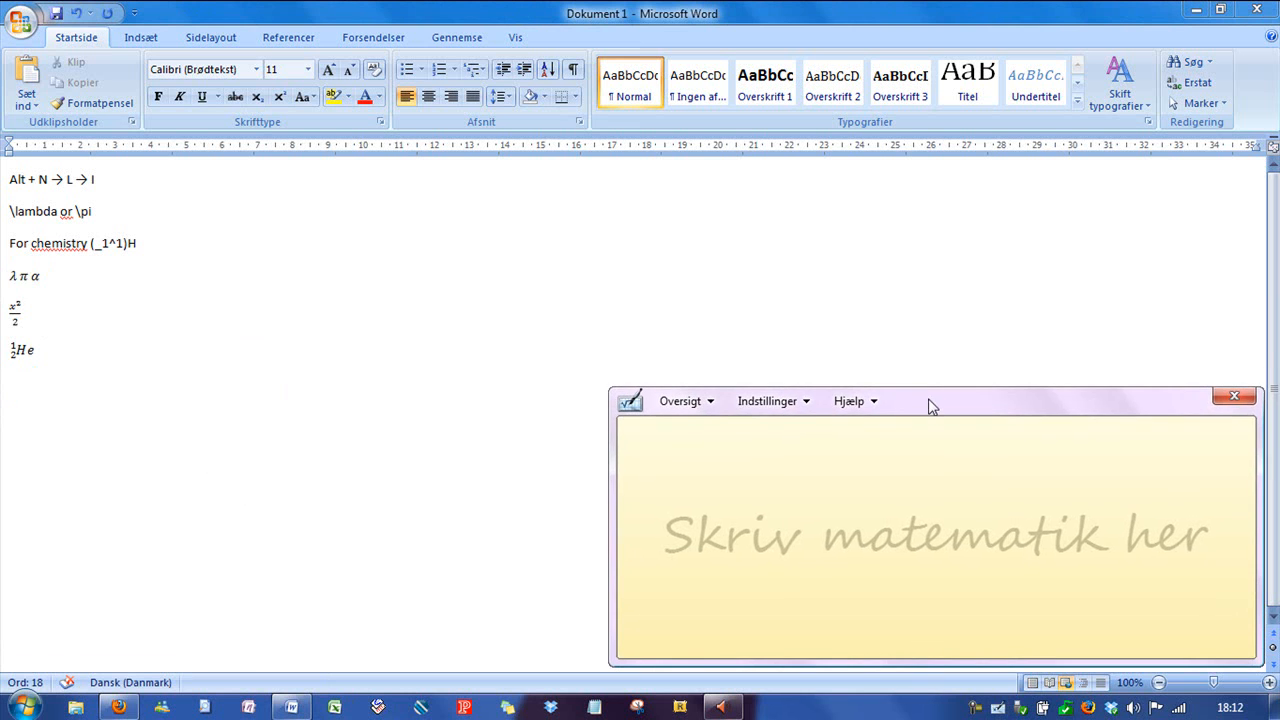
pyautogui.moveTo(52, 425)
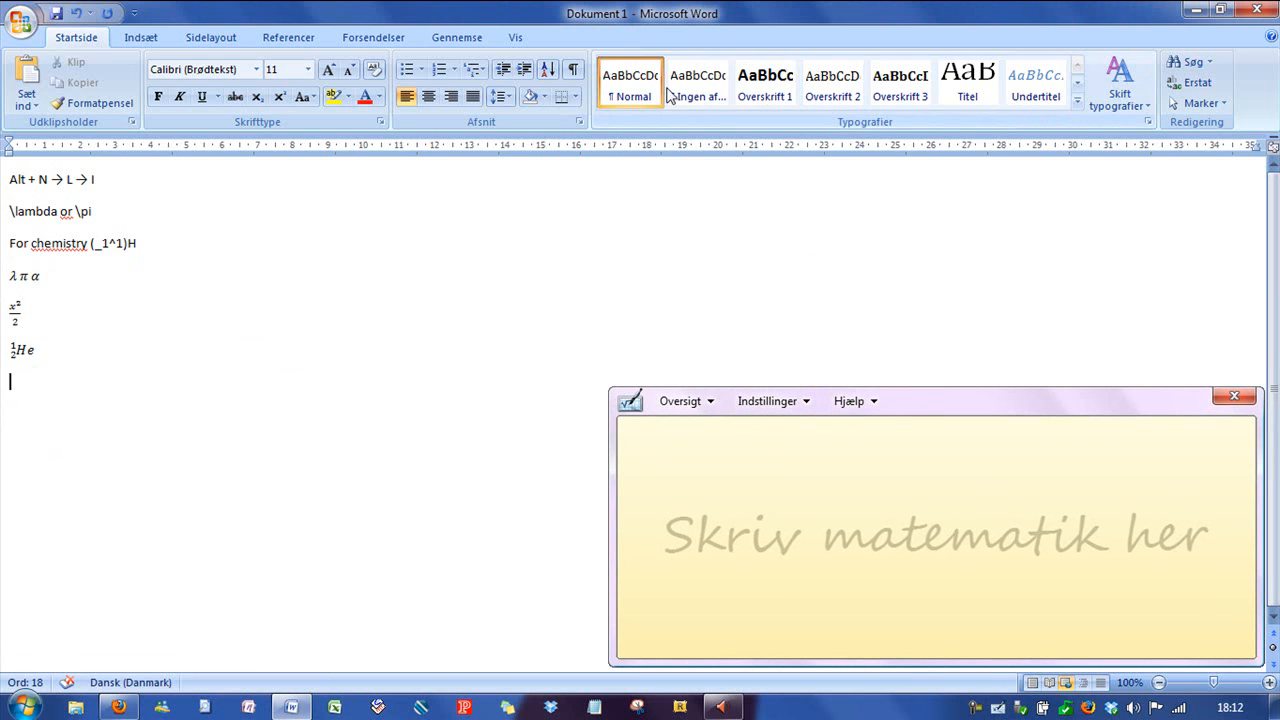
pyautogui.click(140, 37)
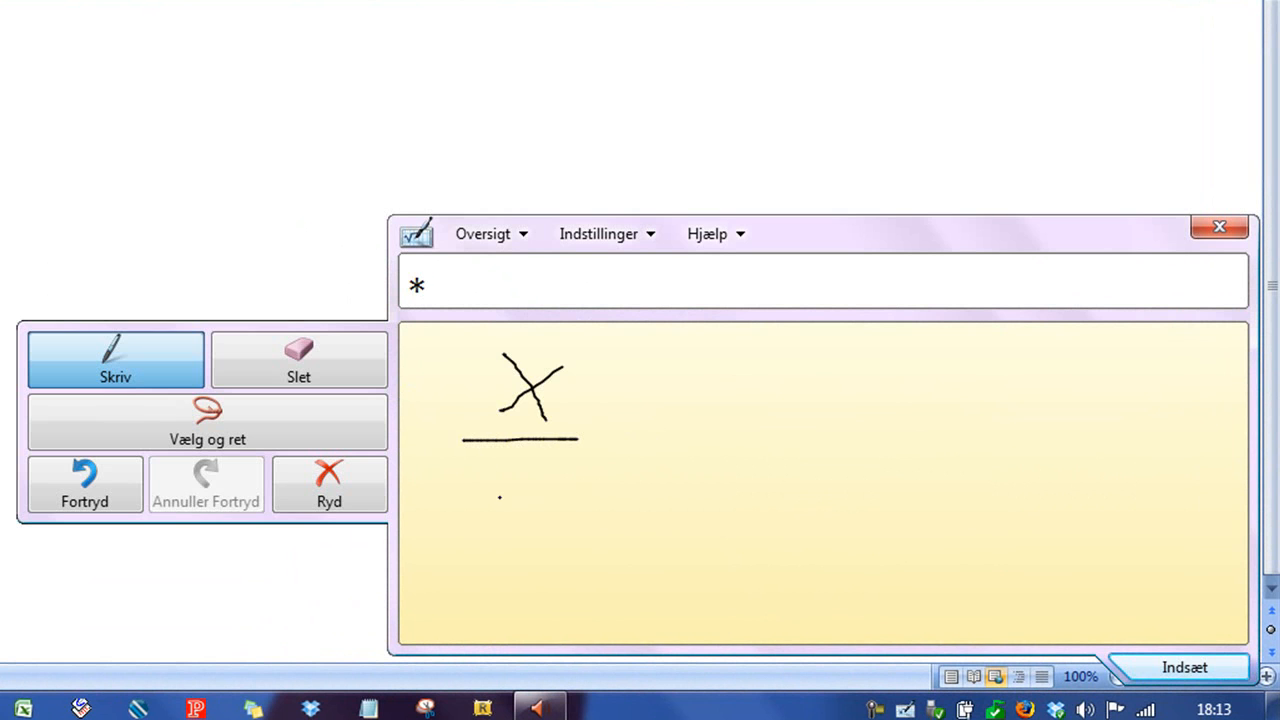
# Handwrite (x/2 = 0)³ · π · √2 and open alternative readings for the root's 2
pyautogui.moveTo(505, 475); pyautogui.dragTo(560, 520)
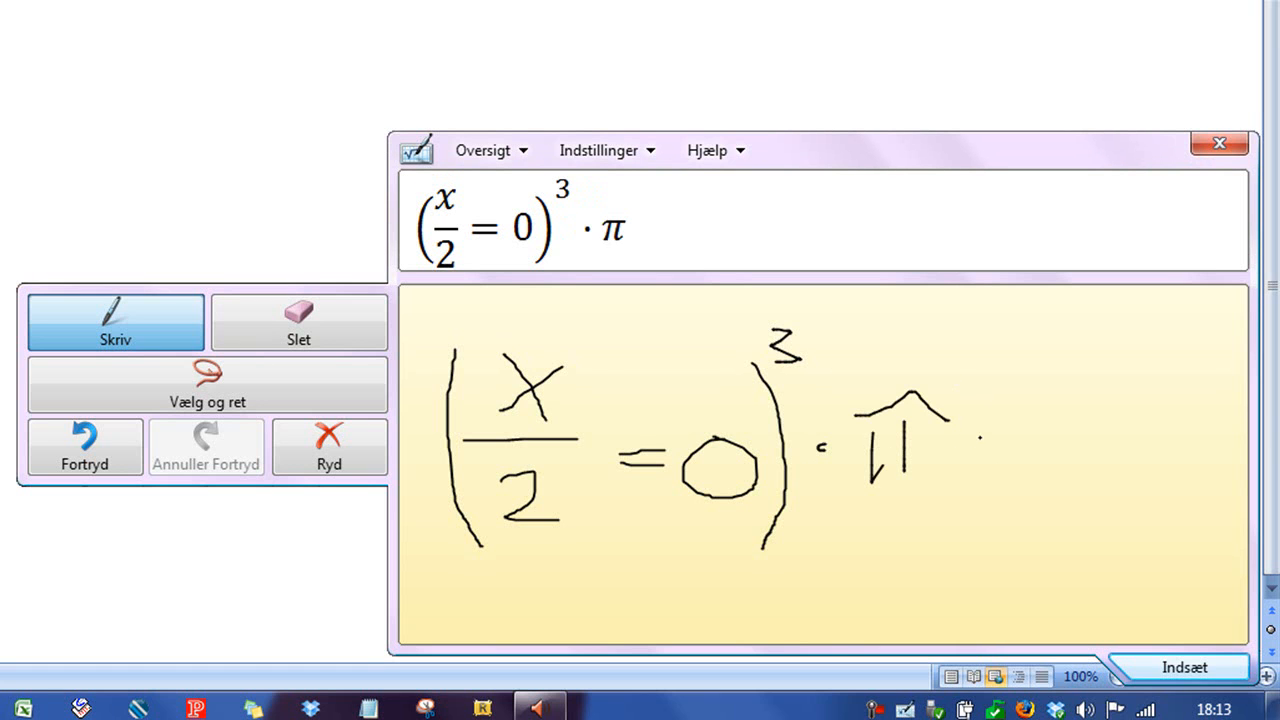
pyautogui.moveTo(1020, 390); pyautogui.dragTo(1010, 490)
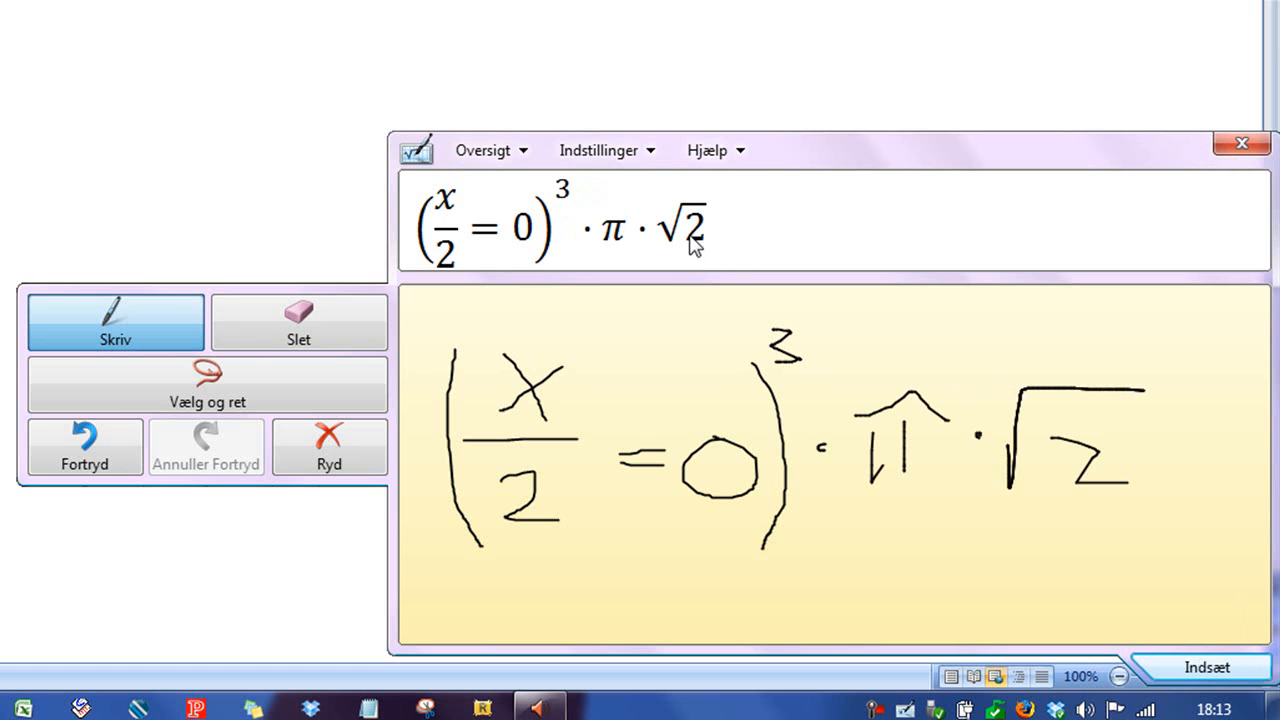
pyautogui.moveTo(730, 225)
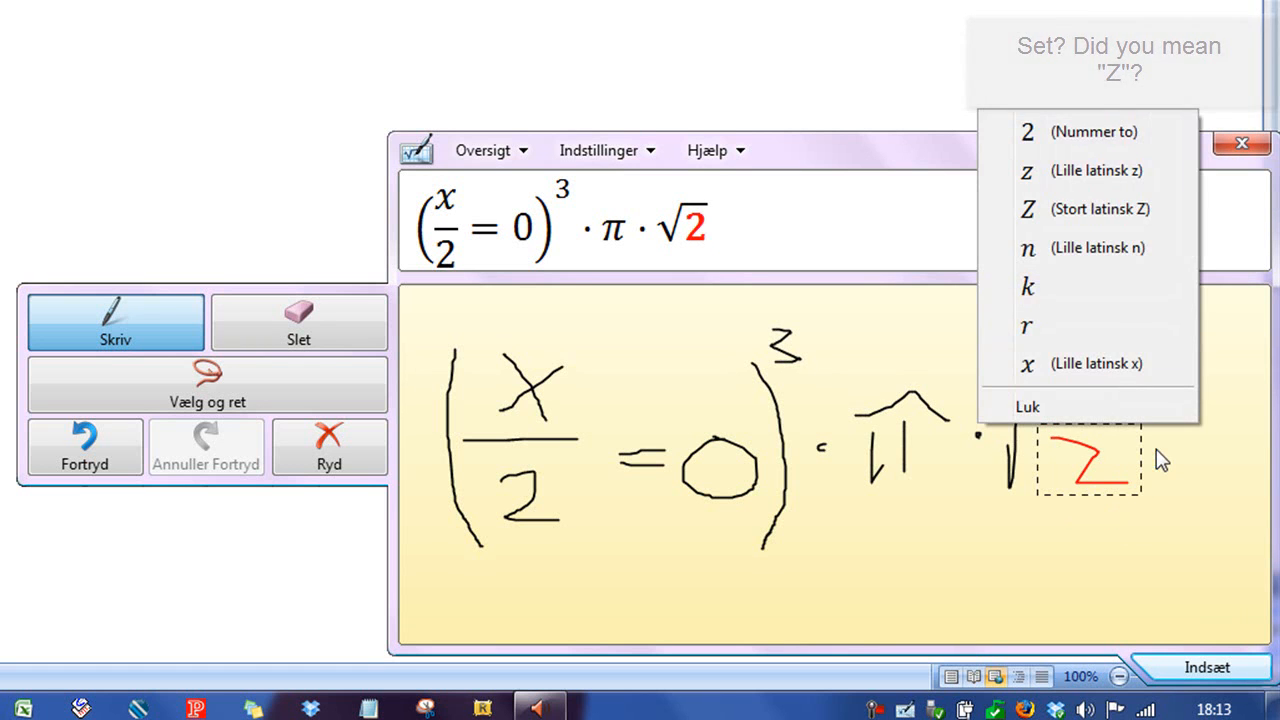
pyautogui.click(1095, 170)
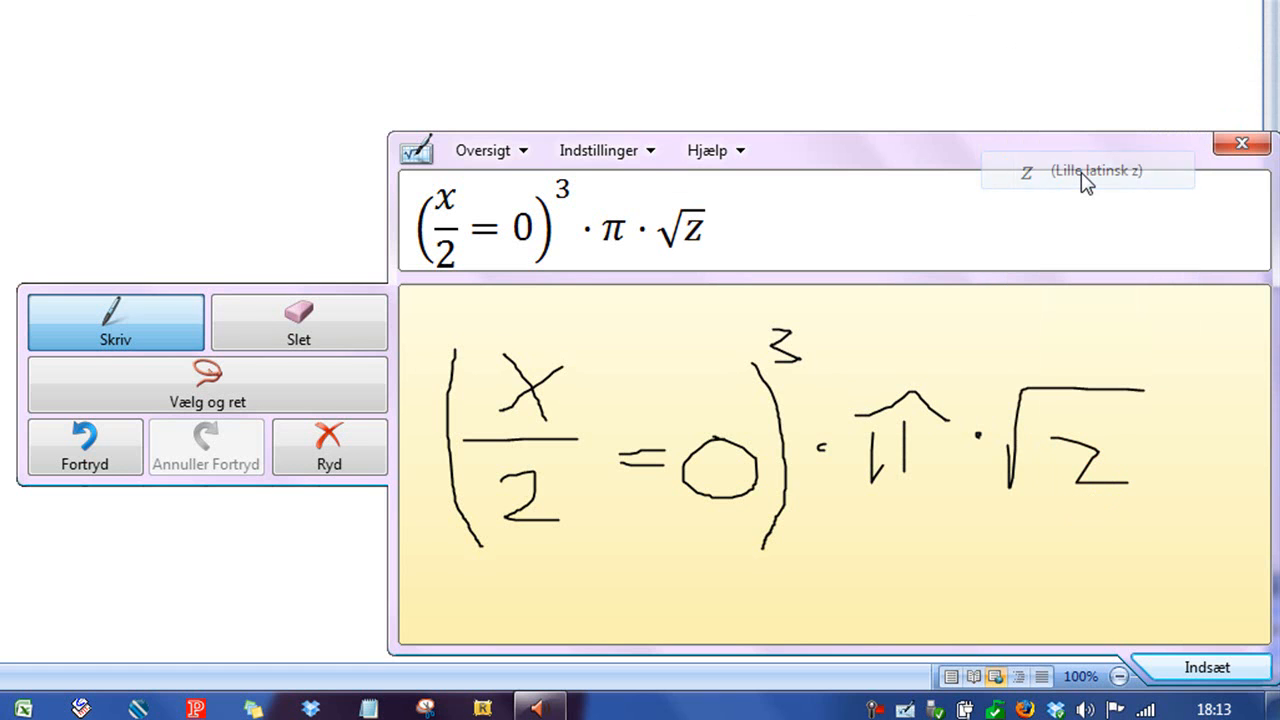
# Undo the lowercase z correction so the square root holds 2 again
pyautogui.click(298, 322)
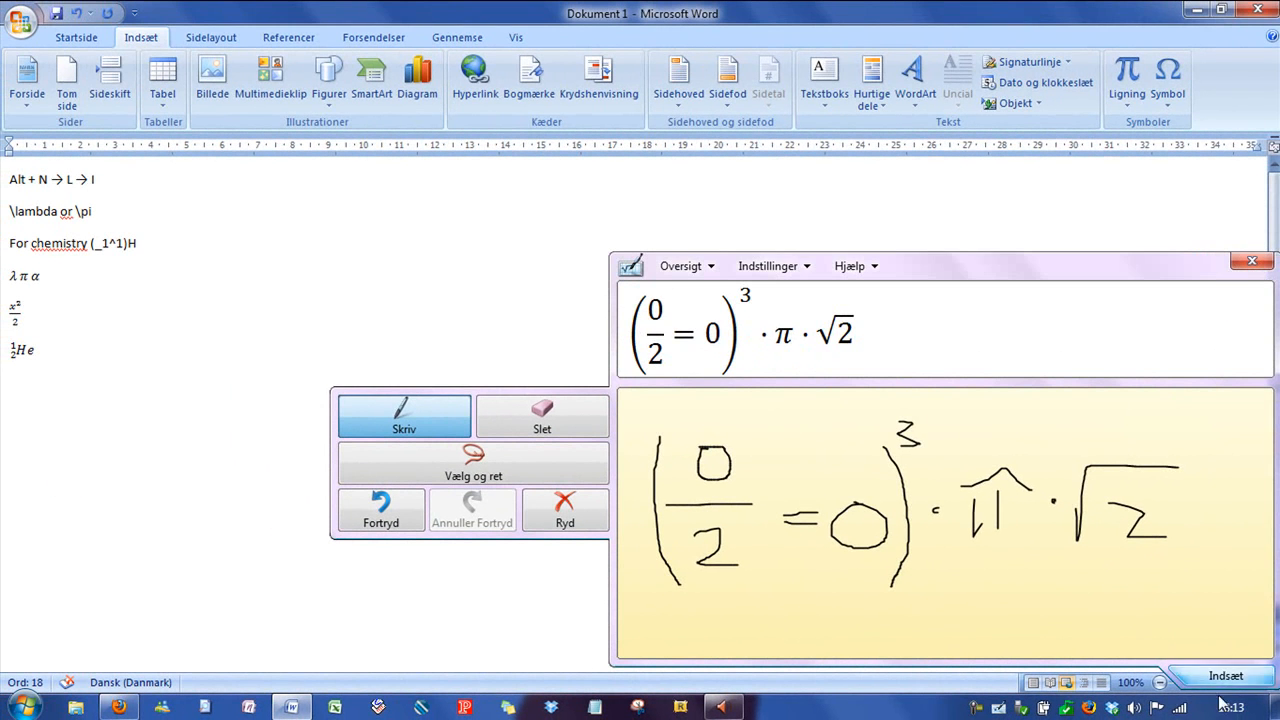
# Insert the recognised equation into Word and zoom the page to 120%
pyautogui.click(1226, 676)
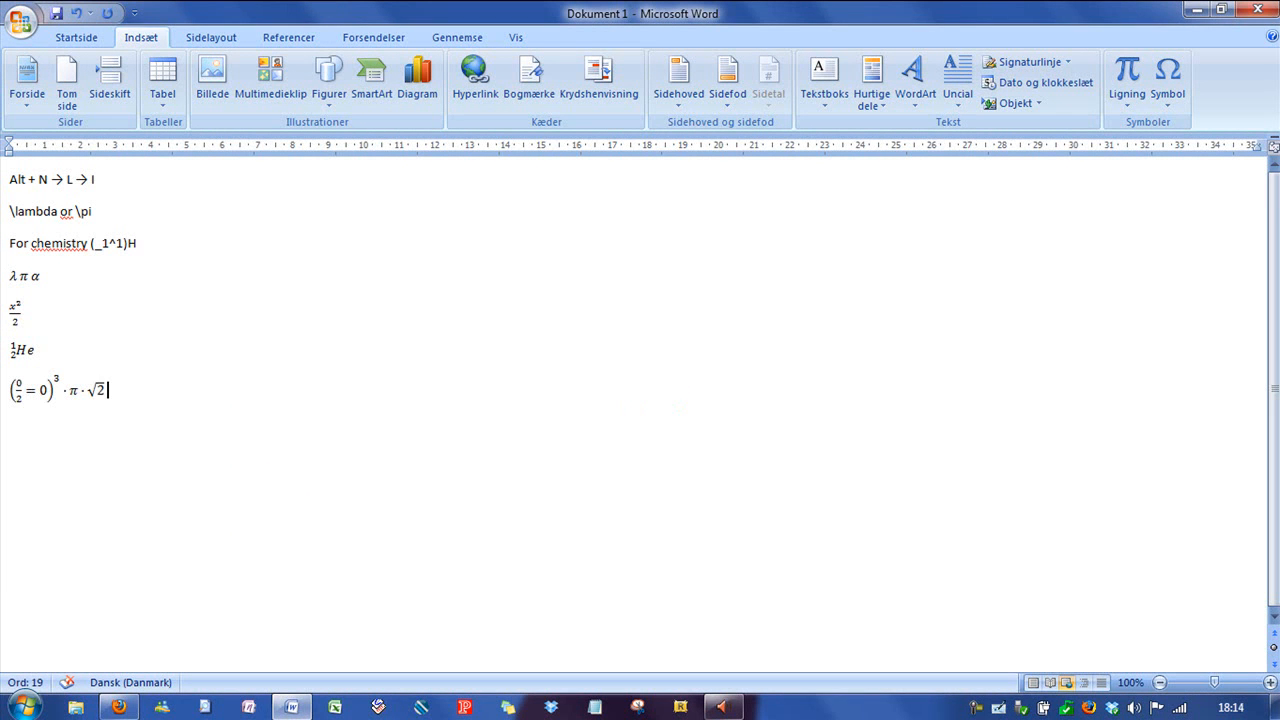
pyautogui.moveTo(955, 397)
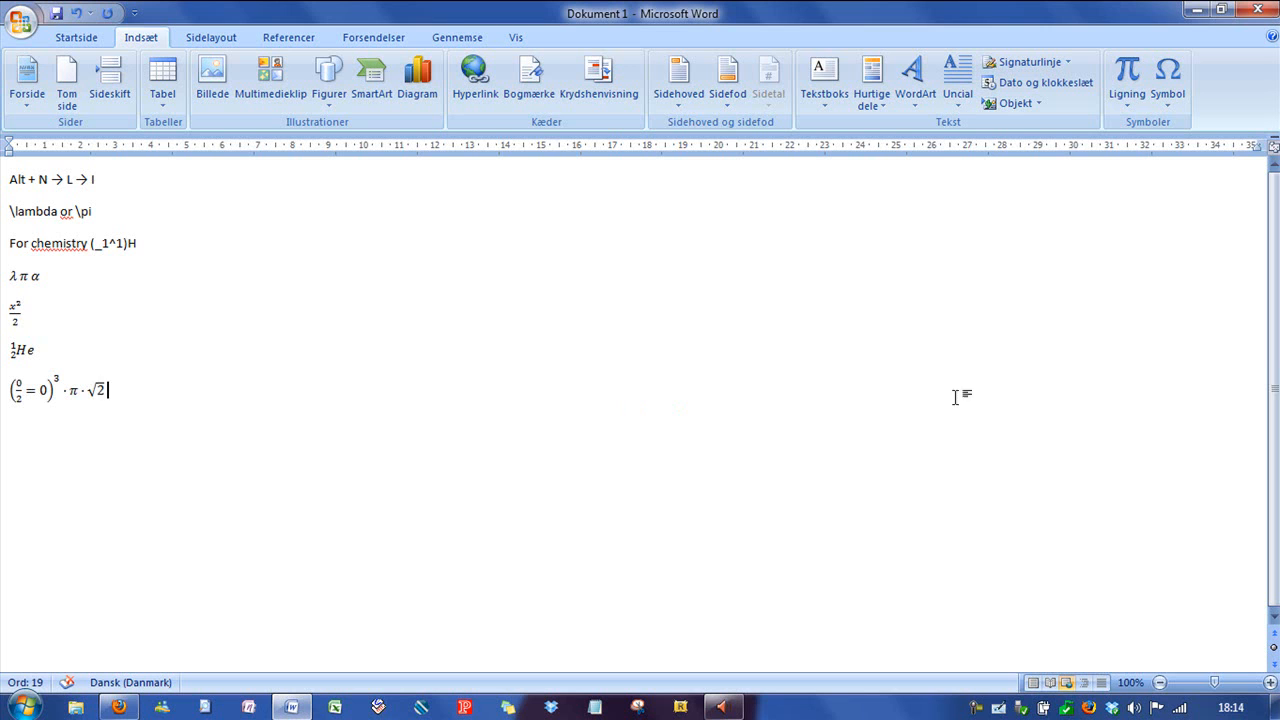
pyautogui.click(1197, 682)
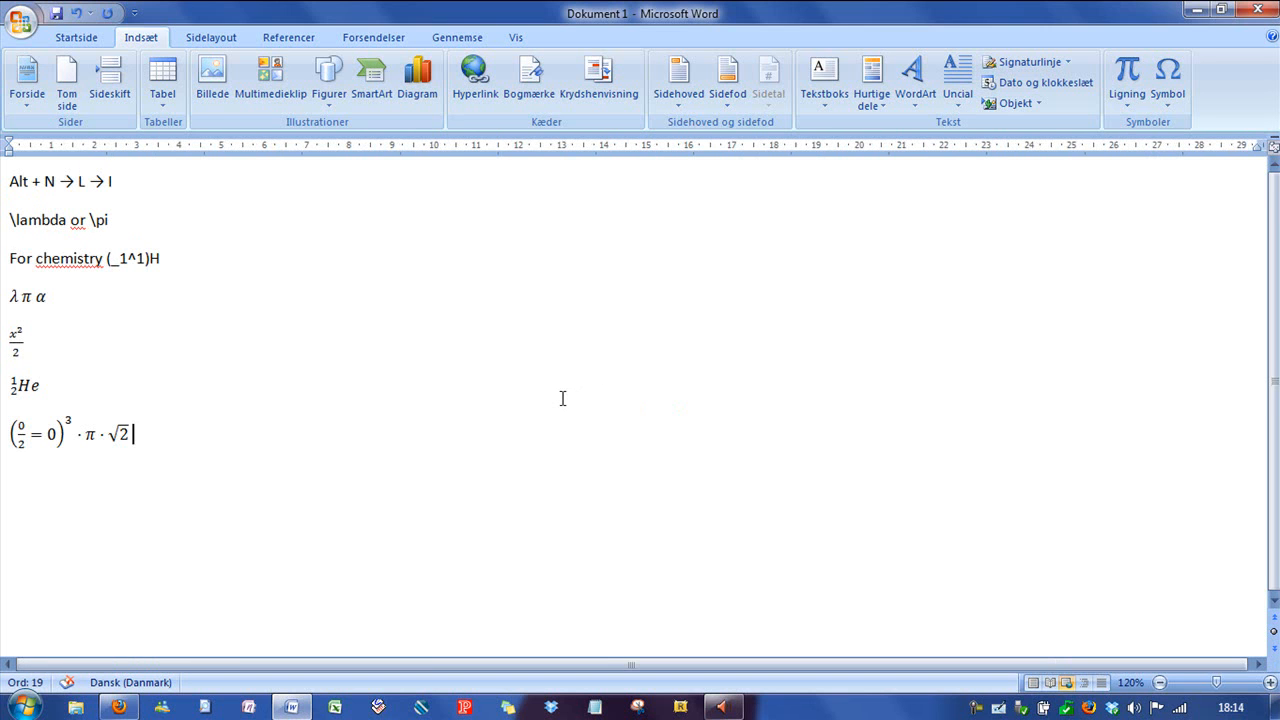